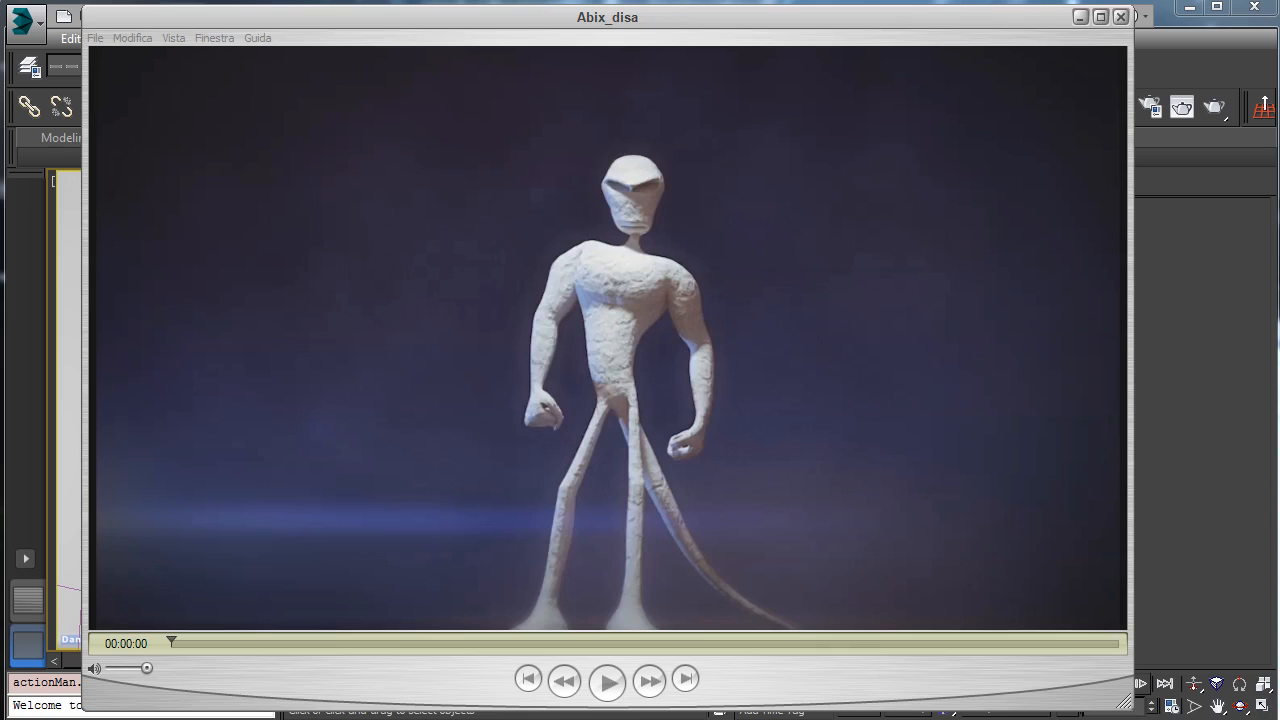
Play the creature disassembly video and scrub ahead to the head breaking into particles
left_click_drag(607, 17, 647, 20)
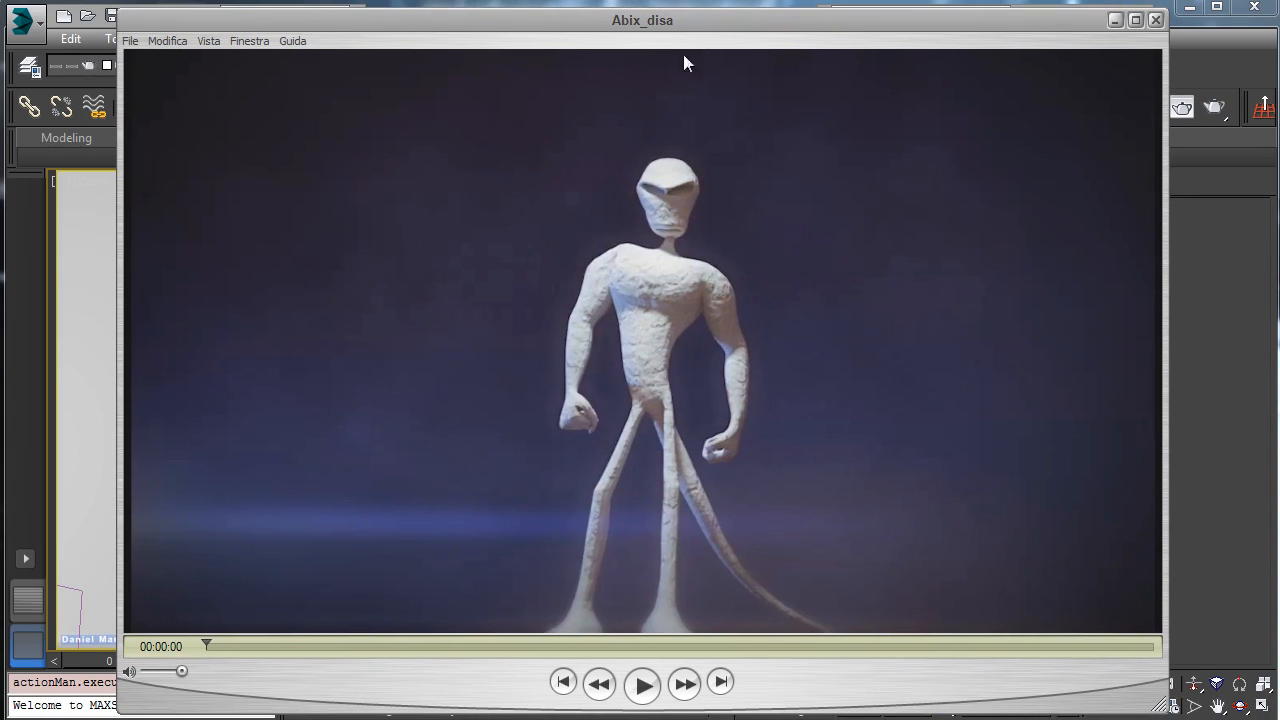
mouse_move(850, 208)
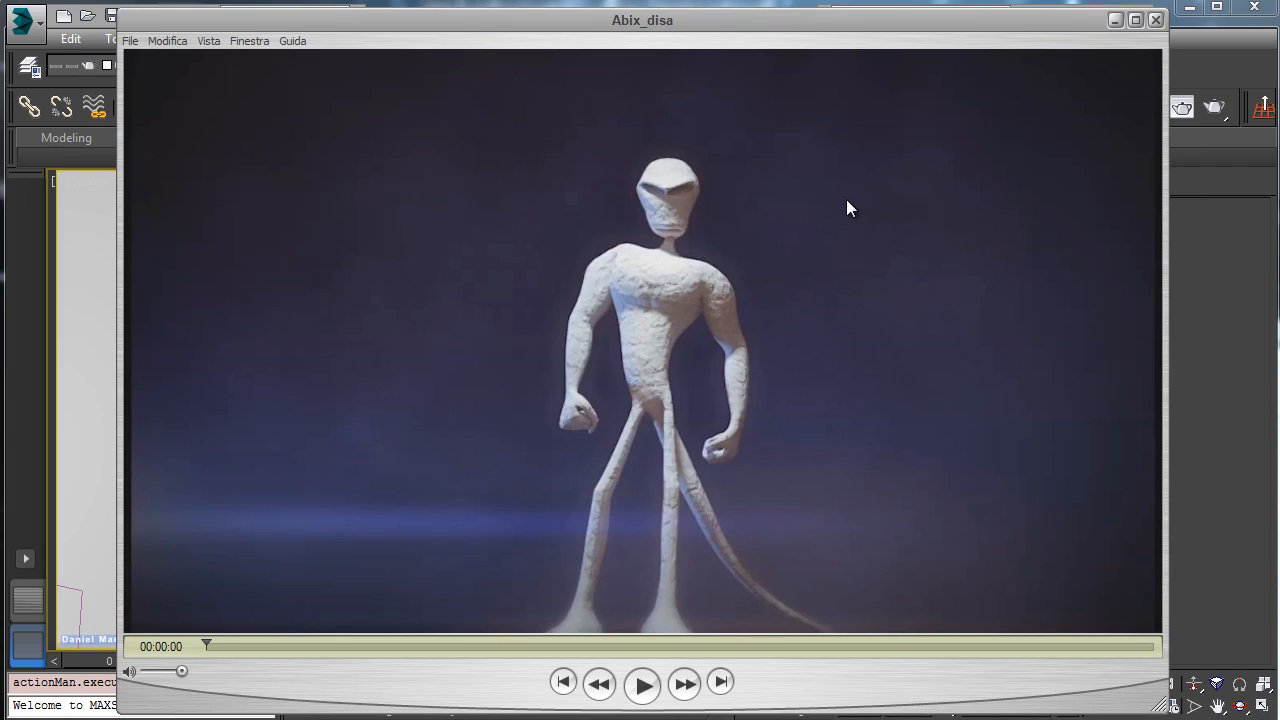
mouse_move(768, 220)
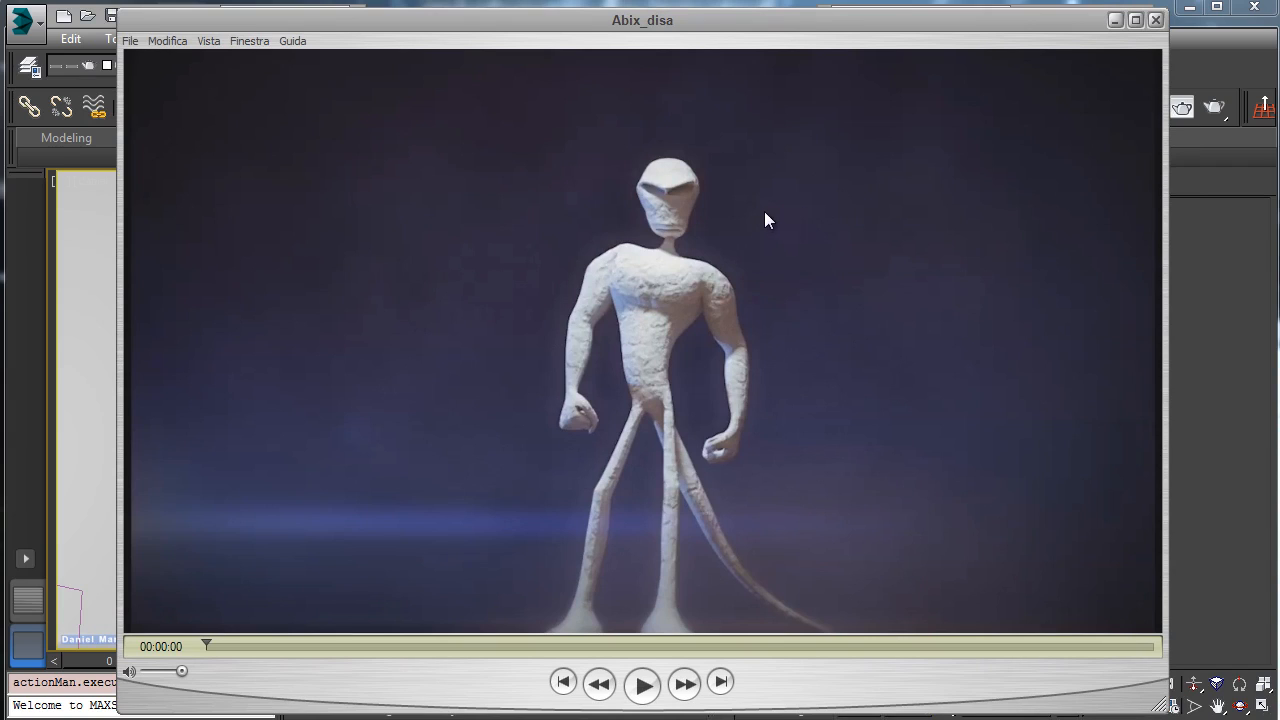
mouse_move(783, 219)
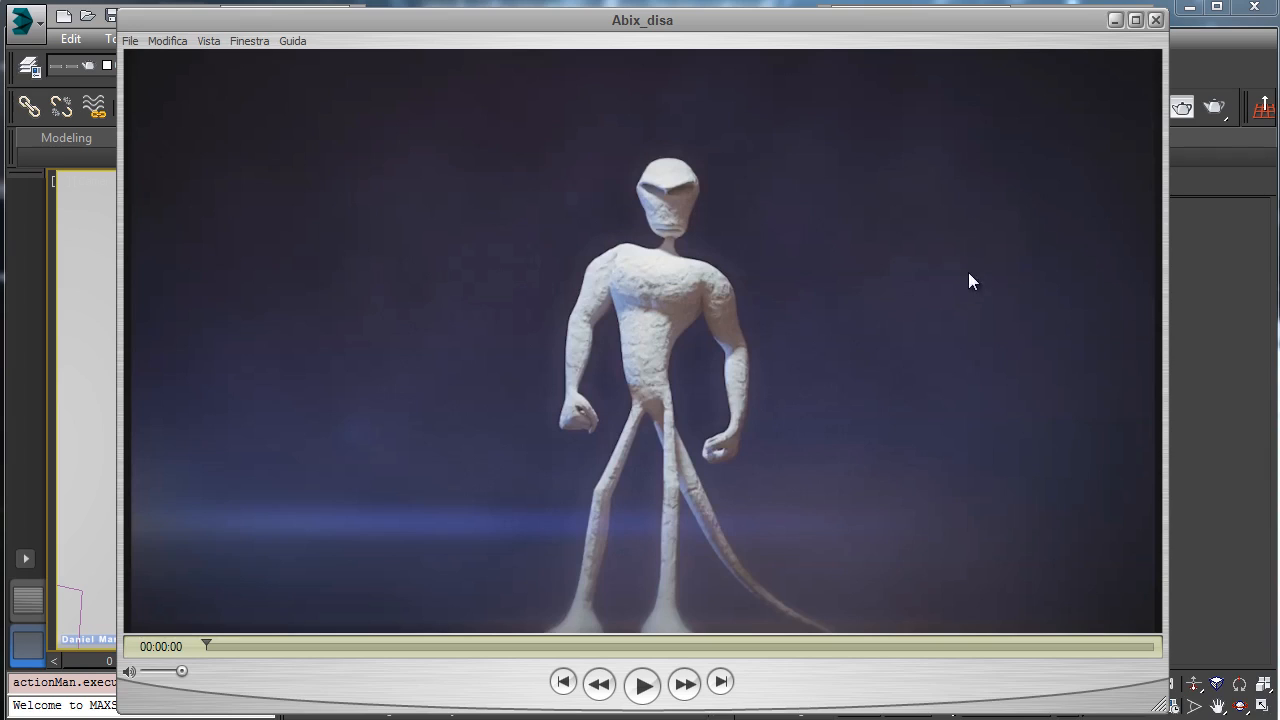
mouse_move(922, 273)
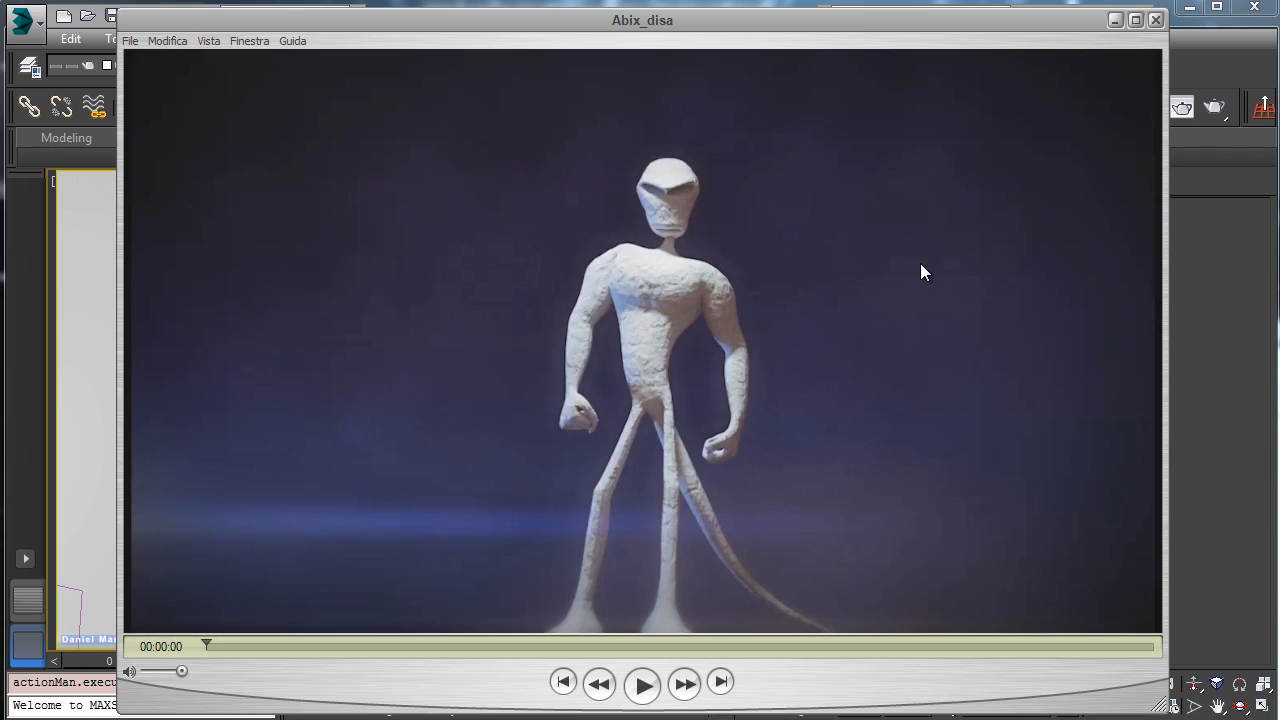
mouse_move(919, 260)
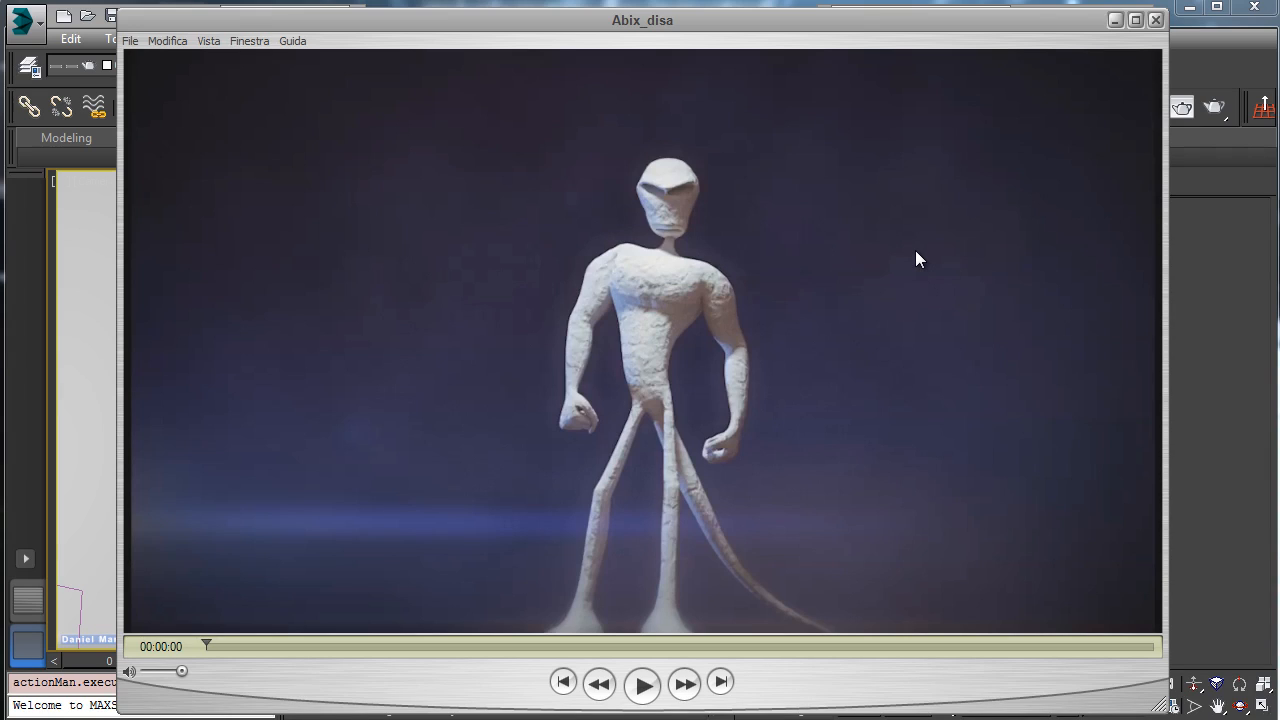
mouse_move(905, 271)
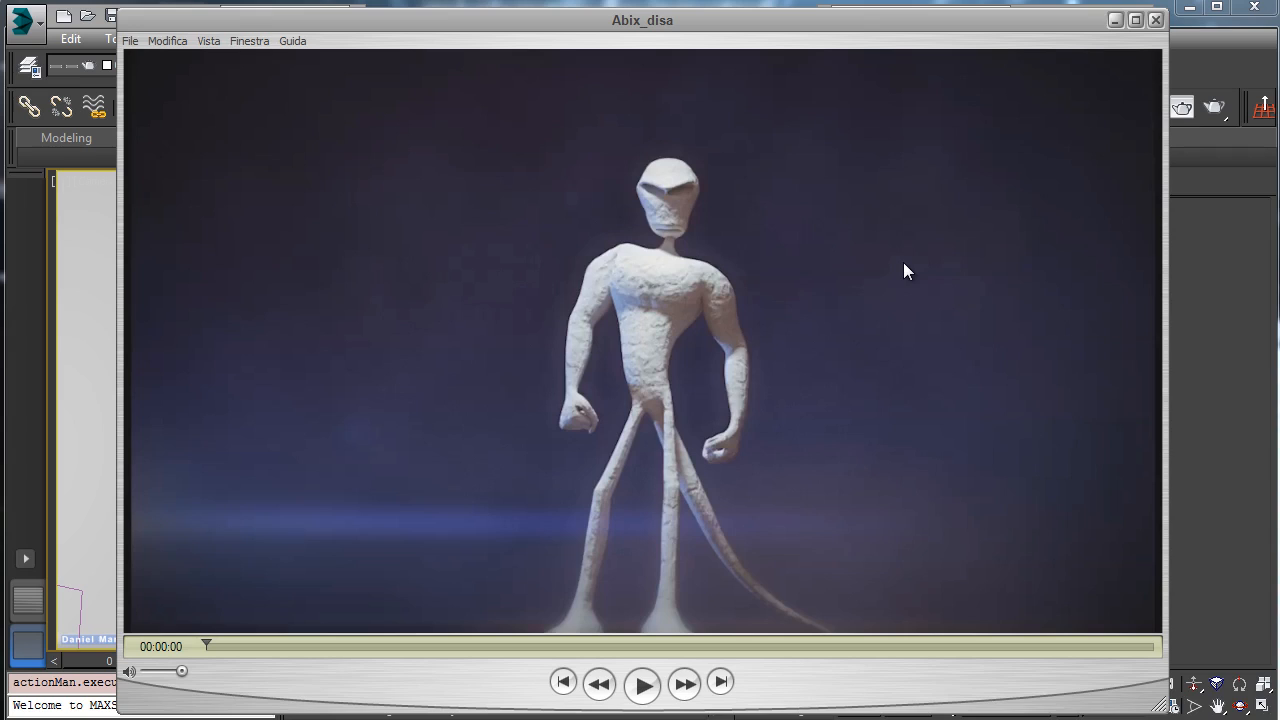
mouse_move(448, 205)
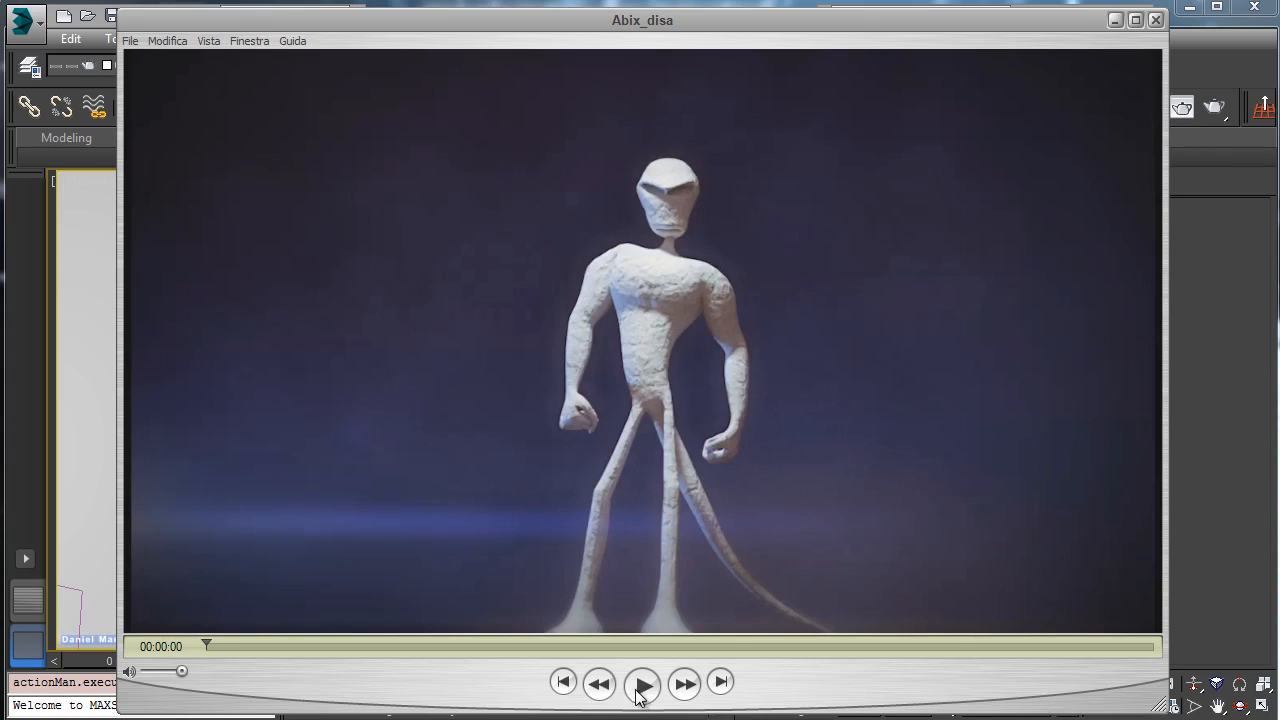
left_click(642, 682)
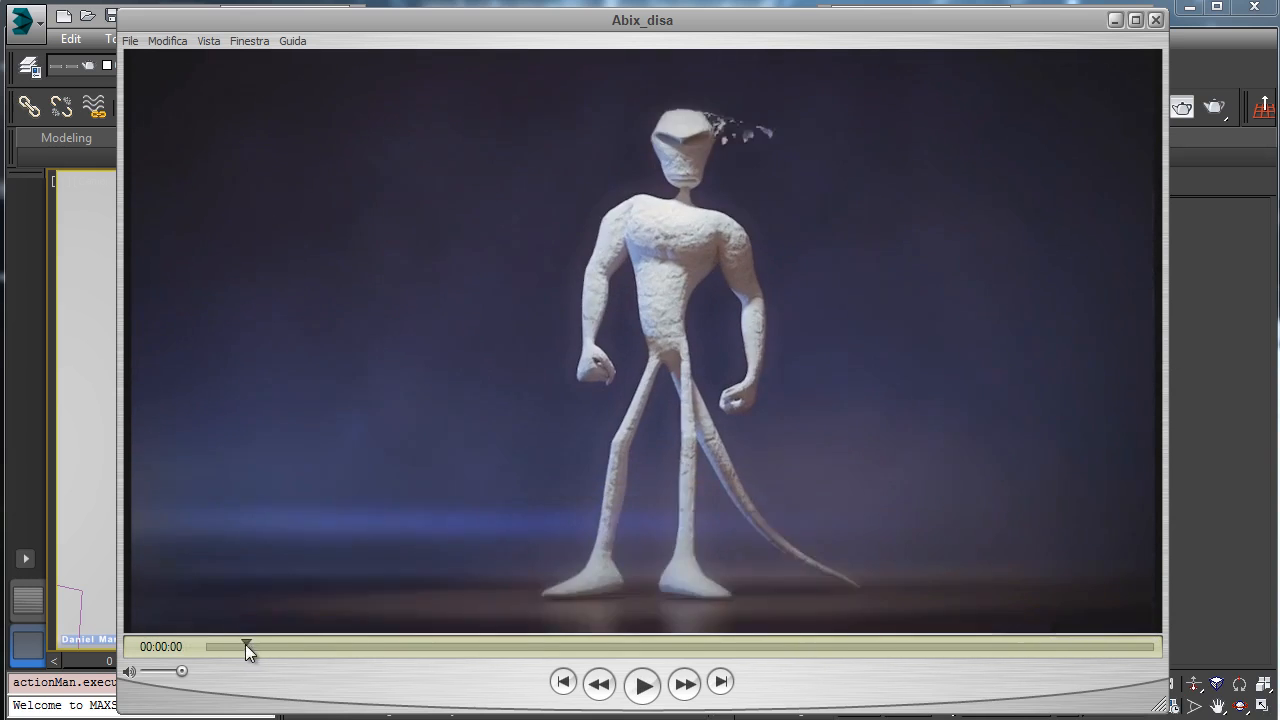
left_click_drag(247, 646, 338, 646)
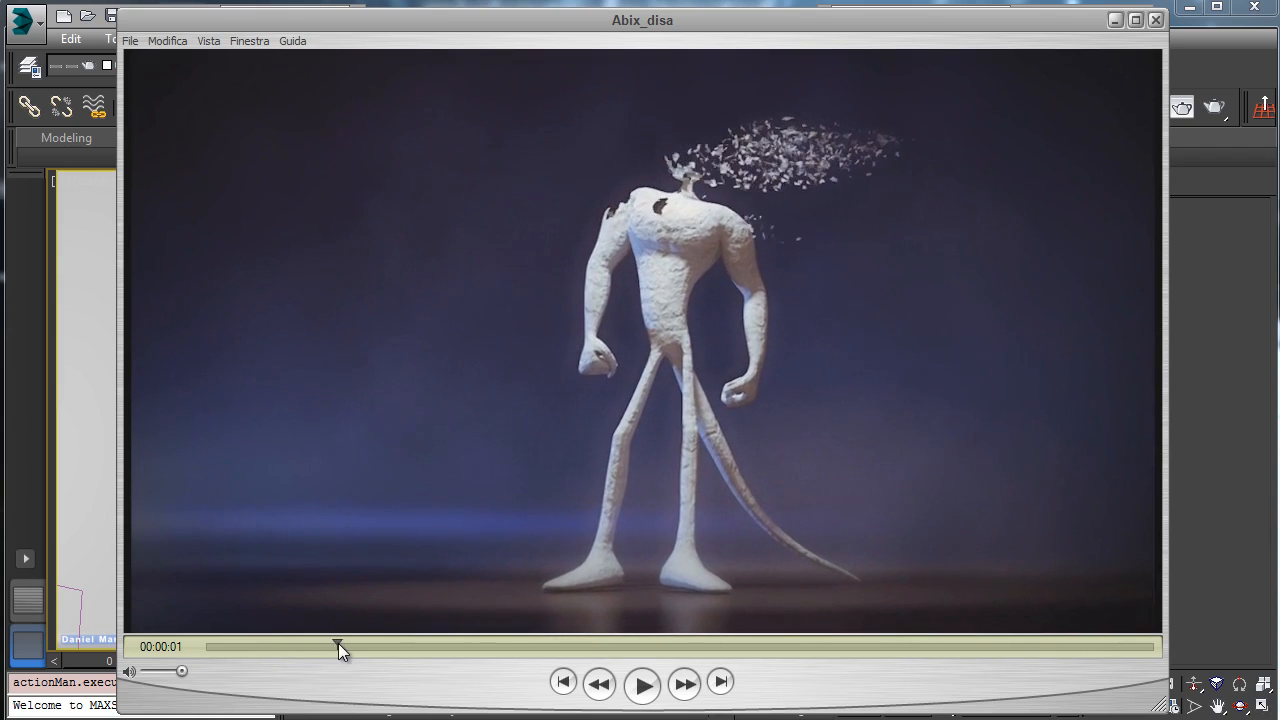
left_click_drag(338, 646, 392, 646)
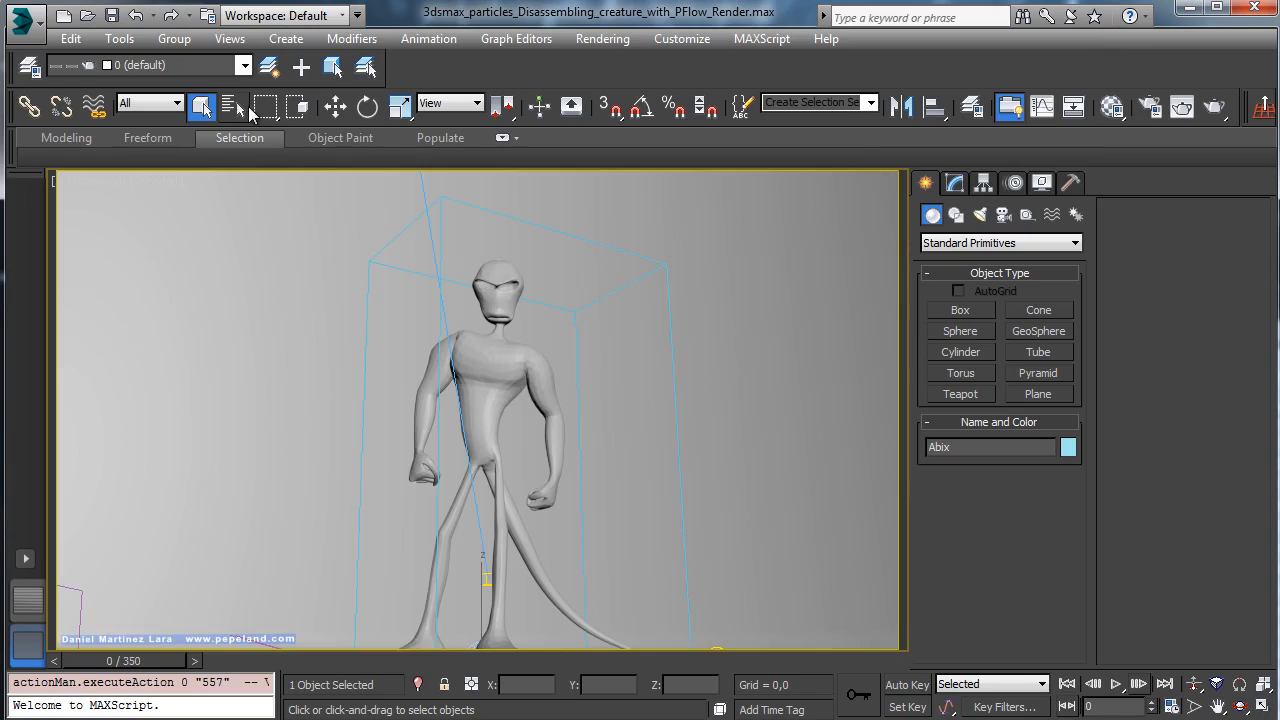
Select PF Source_Disassemble by name and open its event flow in Particle View
left_click(202, 106)
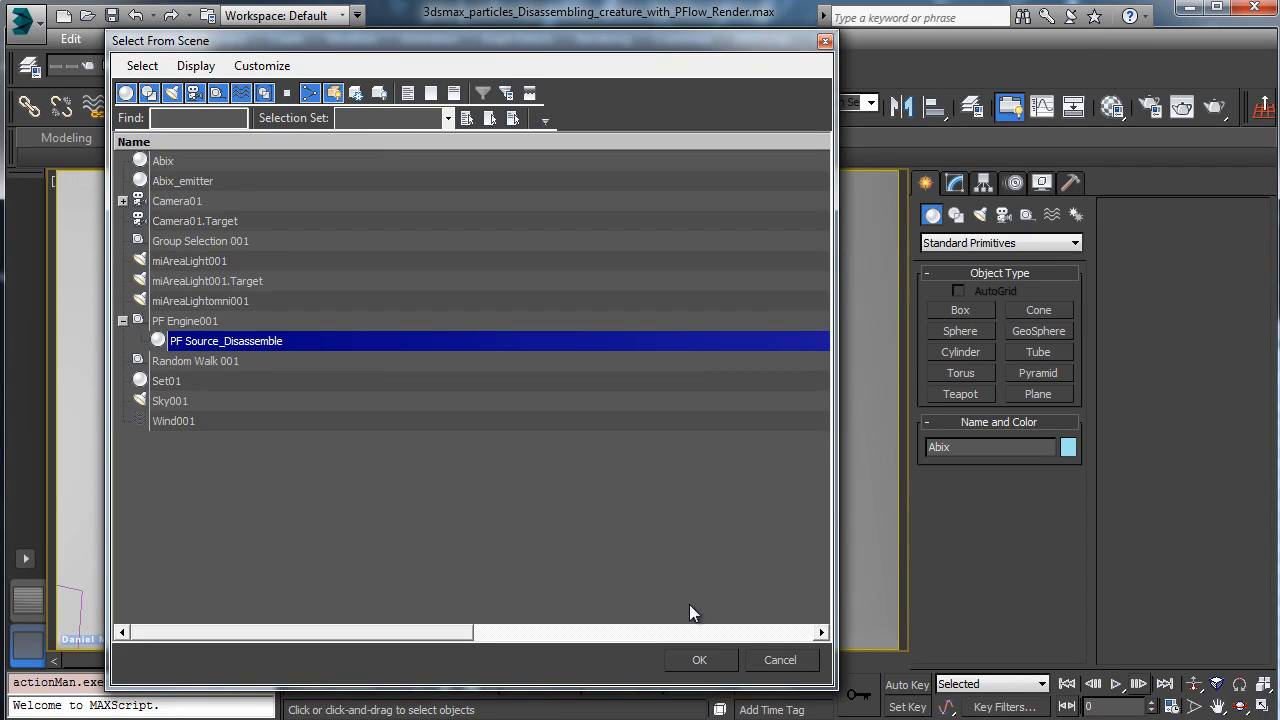
left_click(699, 659)
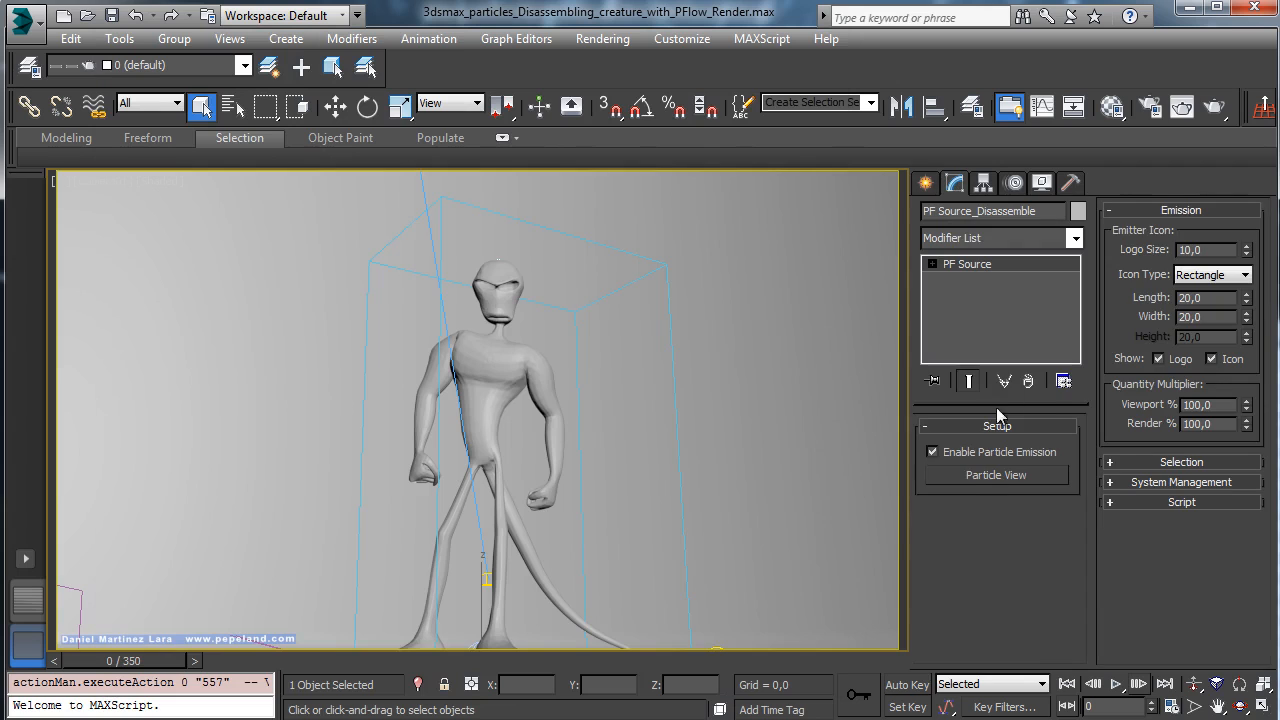
left_click(996, 474)
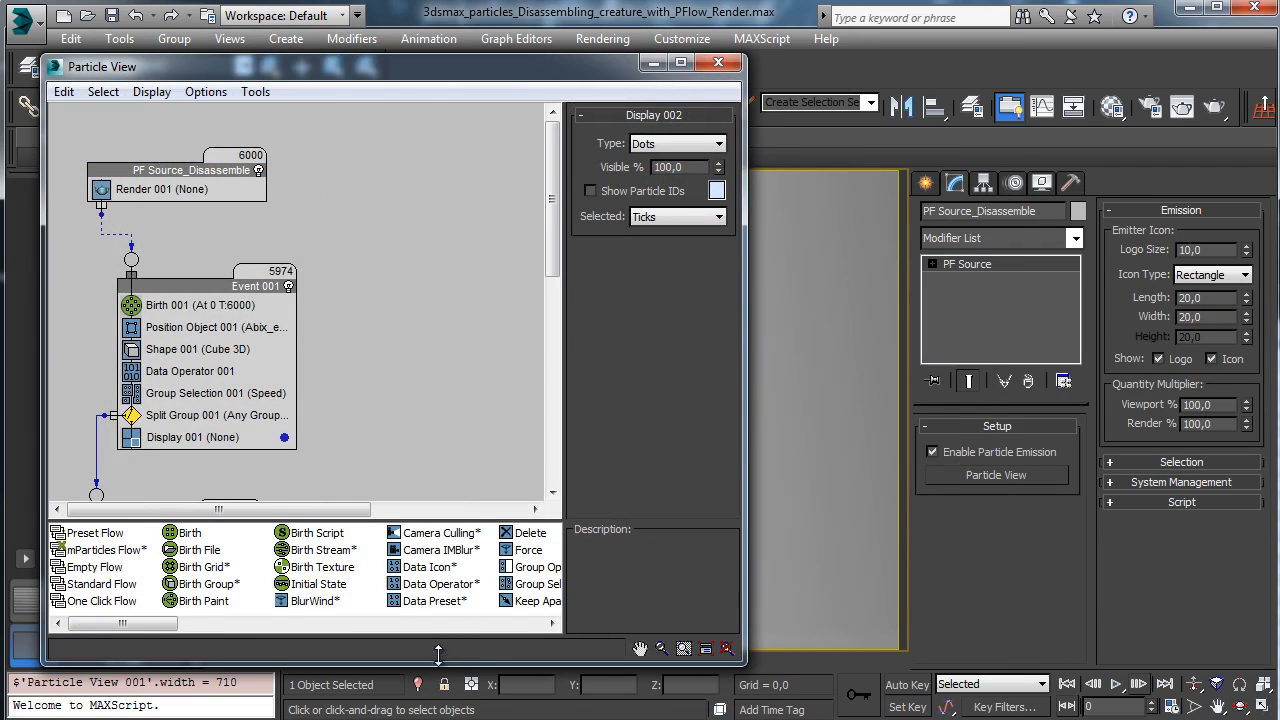
Select Data Operator 001 and show its graph wiring Abix_emitter to Speed Magnitude
scroll("down", 3)
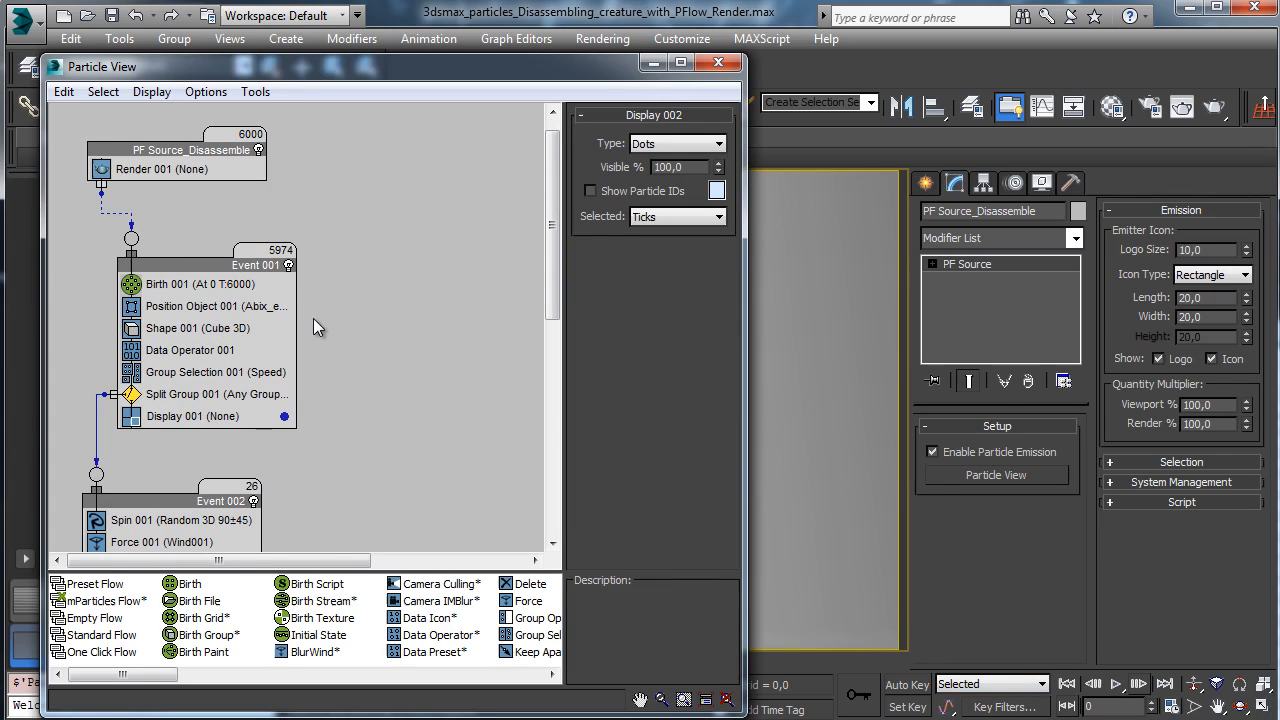
mouse_move(190, 350)
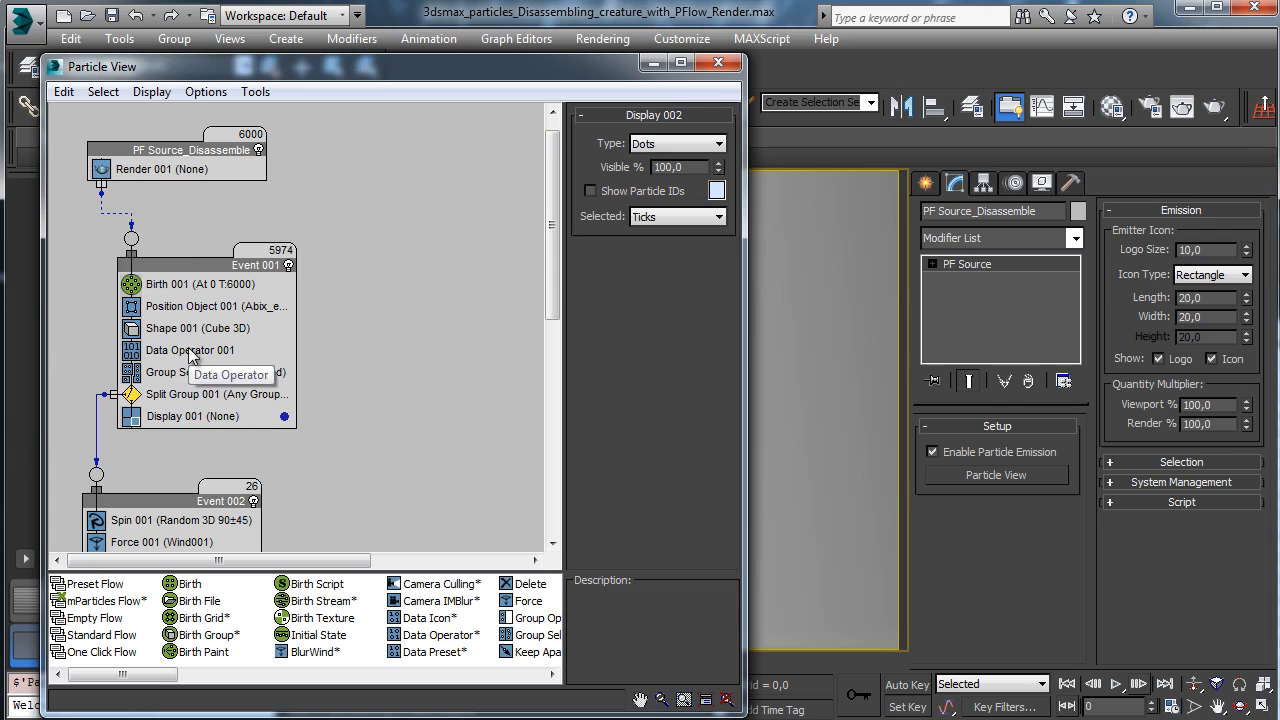
left_click(190, 350)
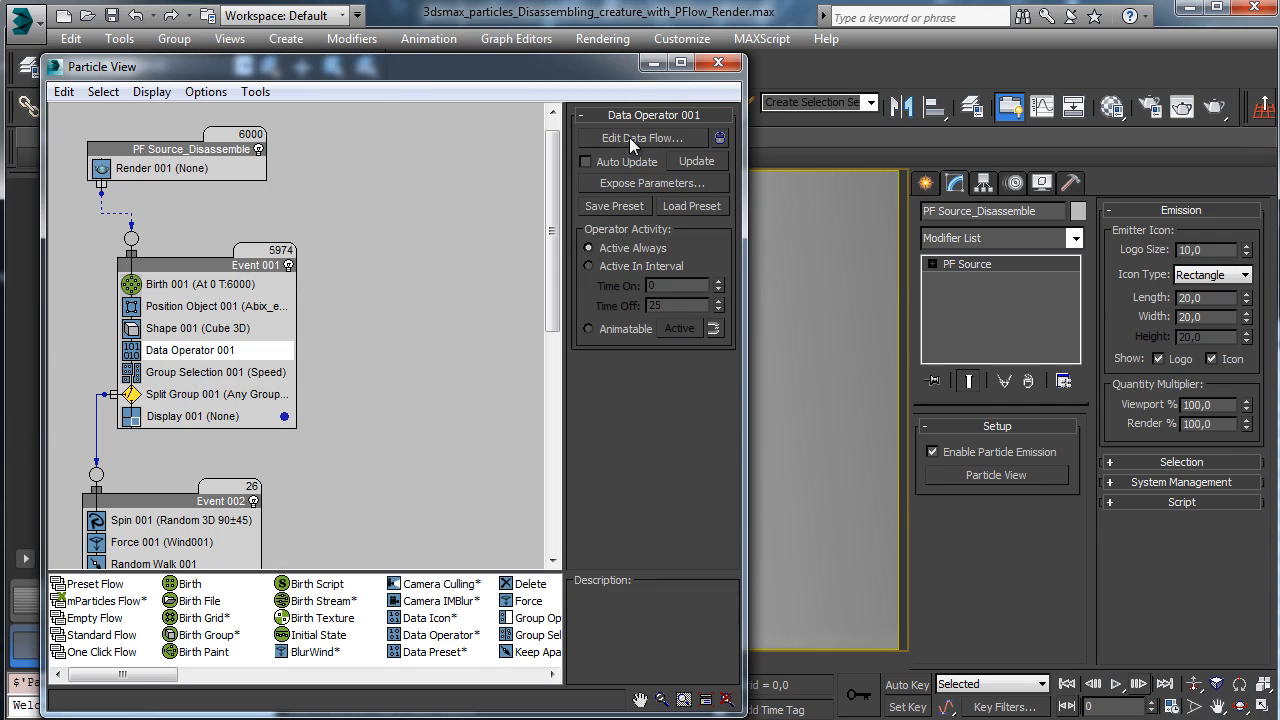
left_click(641, 138)
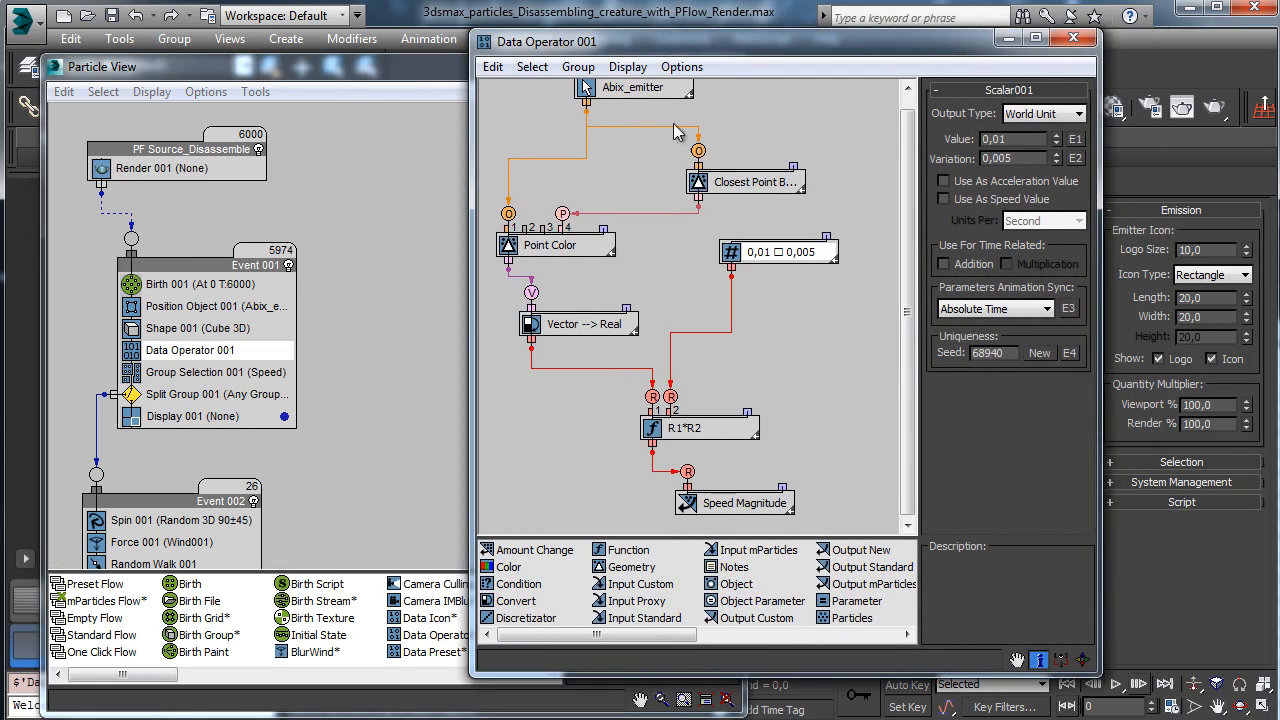